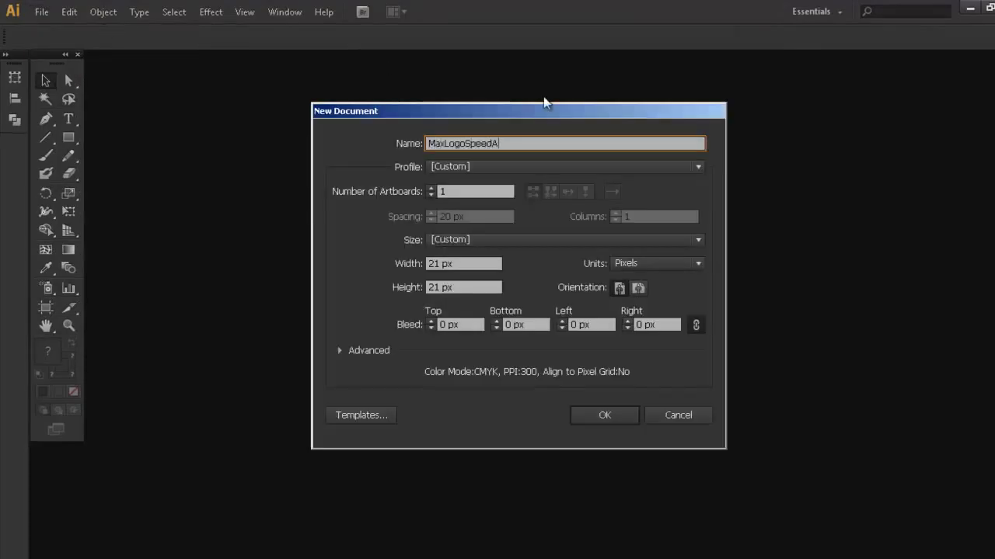
Step: Confirm the new 21×21 px document settings to start the logo
{"action": "left_click", "coordinate": [604, 415]}
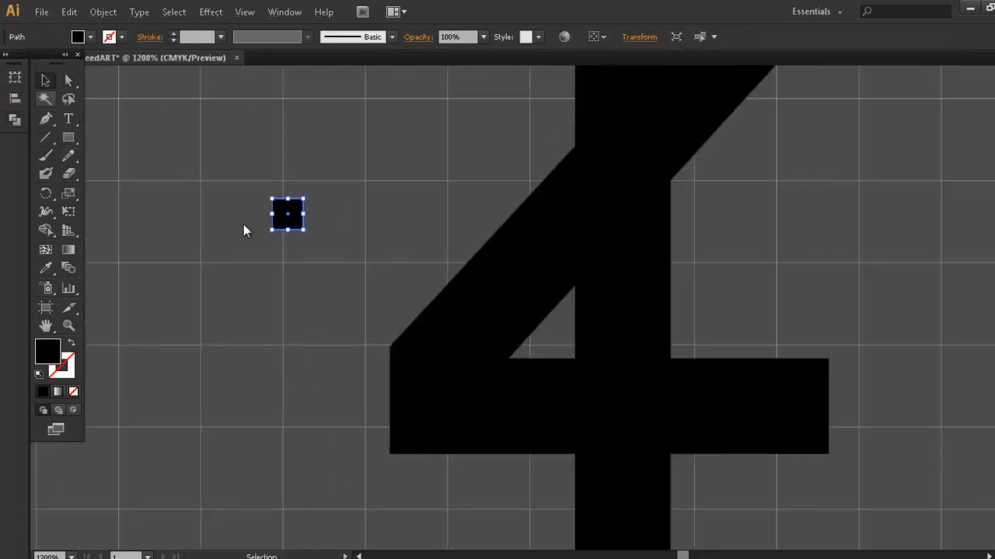
Step: Select the small square, then rotate the green triangle against the crossbar's left end
{"action": "left_click", "coordinate": [67, 133]}
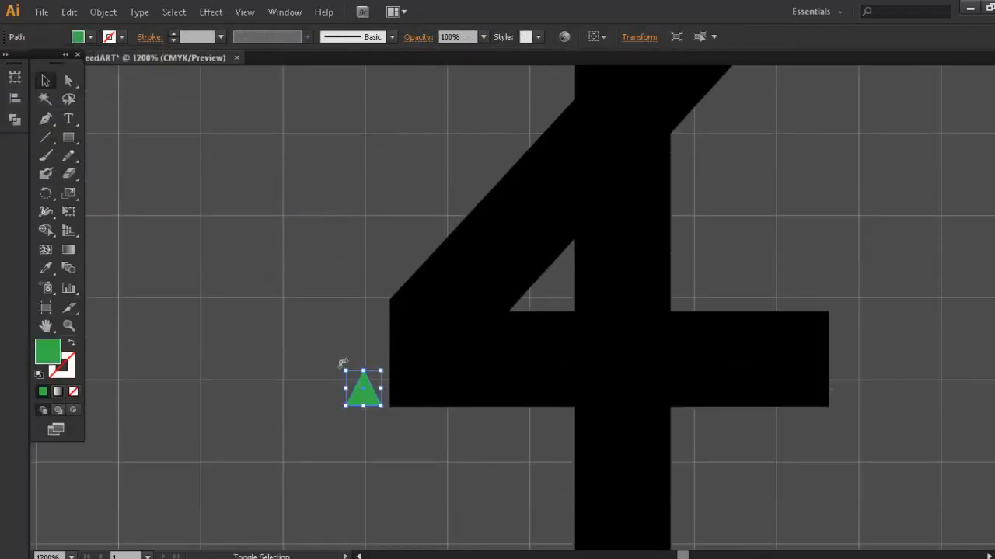
{"action": "left_click_drag", "start_coordinate": [364, 388], "coordinate": [405, 388]}
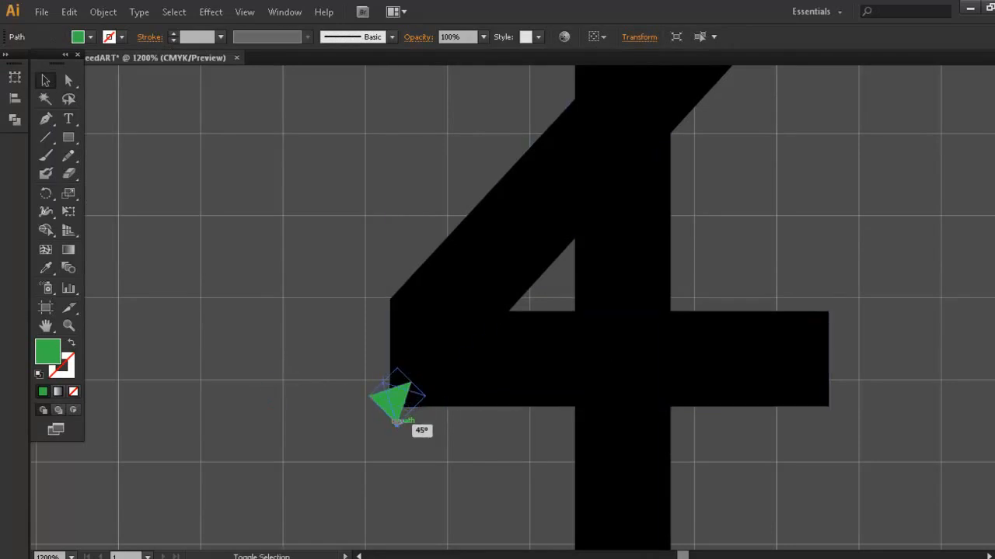
{"action": "left_click_drag", "start_coordinate": [400, 396], "coordinate": [342, 380]}
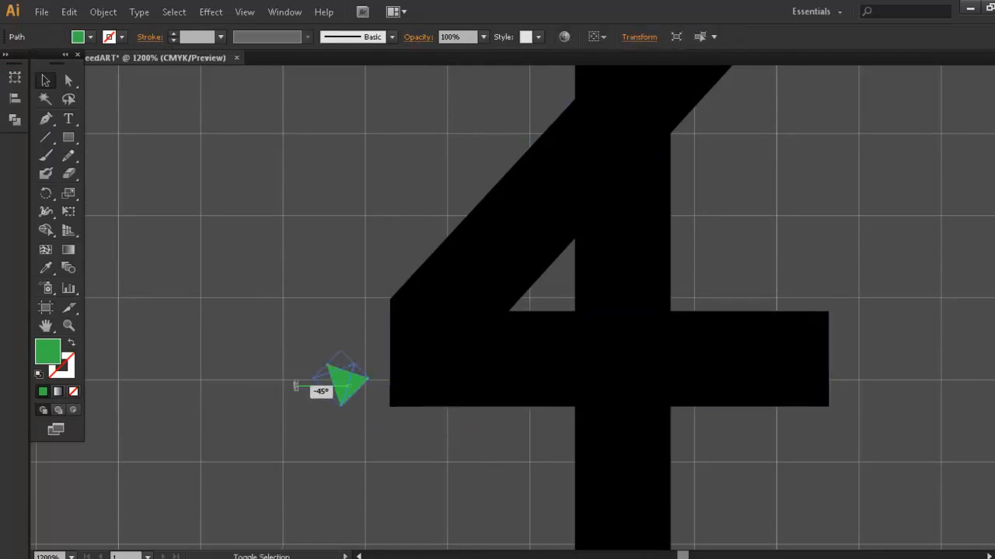
{"action": "left_click_drag", "start_coordinate": [342, 380], "coordinate": [397, 404]}
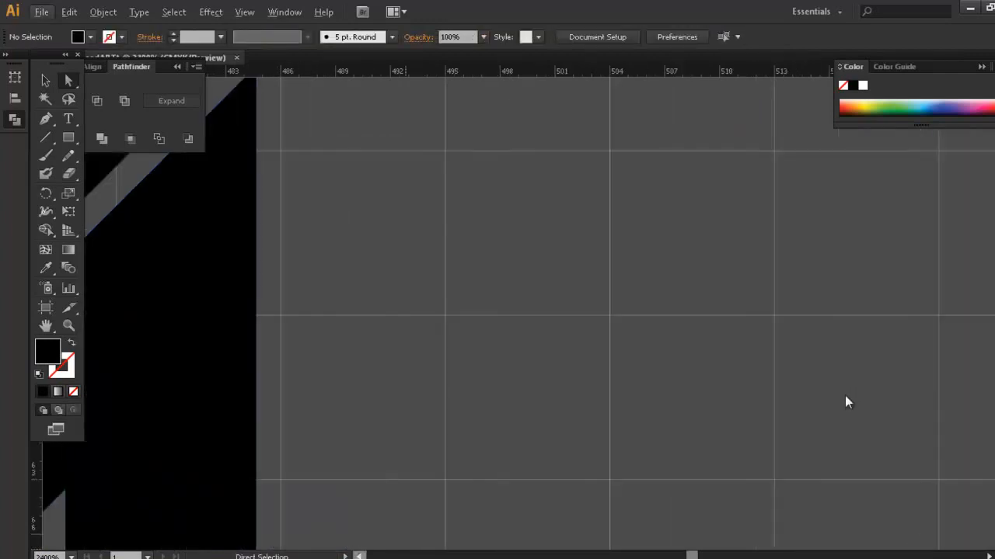
Step: Nudge the diagonal's top anchor onto the vertical stem's edge
{"action": "left_click_drag", "start_coordinate": [303, 261], "coordinate": [304, 262]}
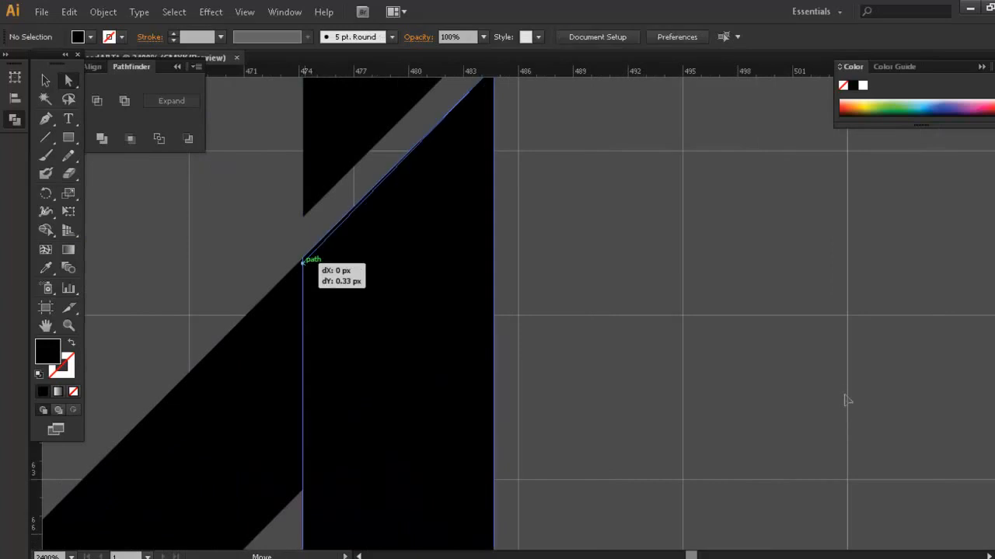